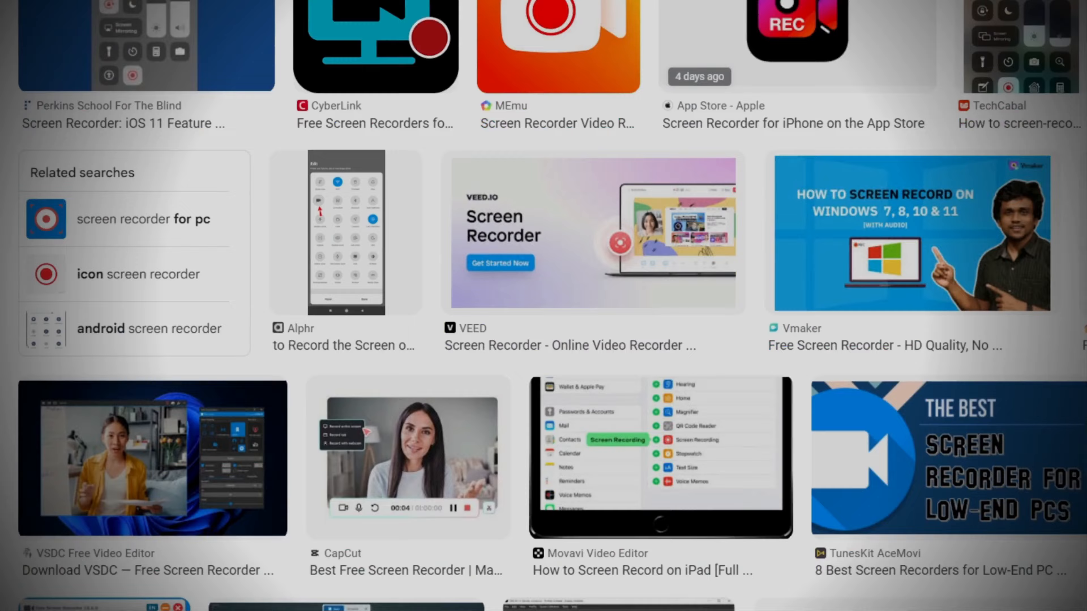
- Scroll down the Fast Screen Recorder product page to its three-step recording section
scroll(down, 3)
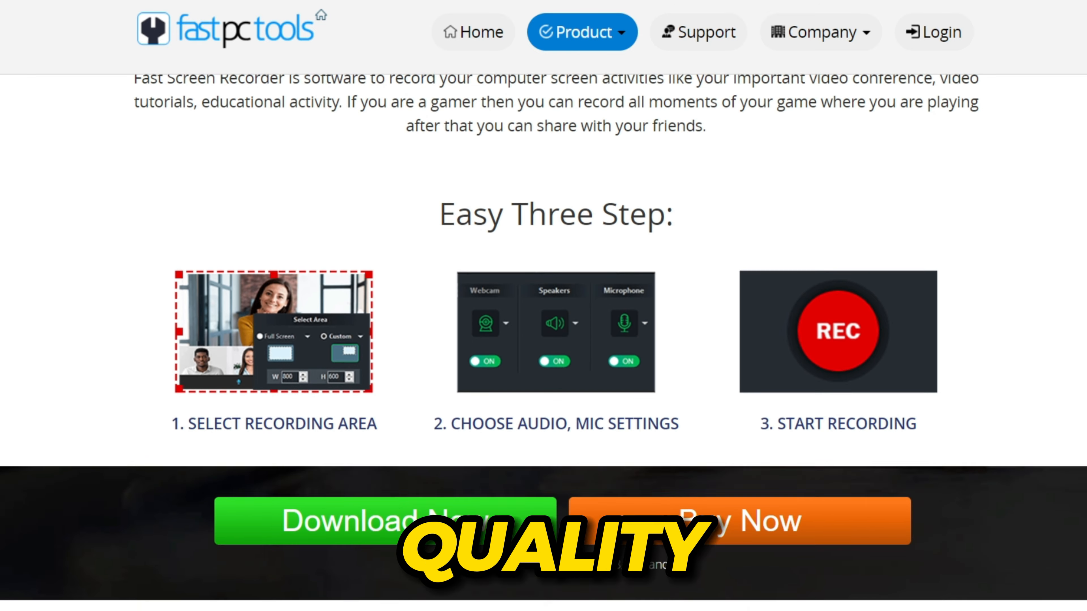
scroll(down, 3)
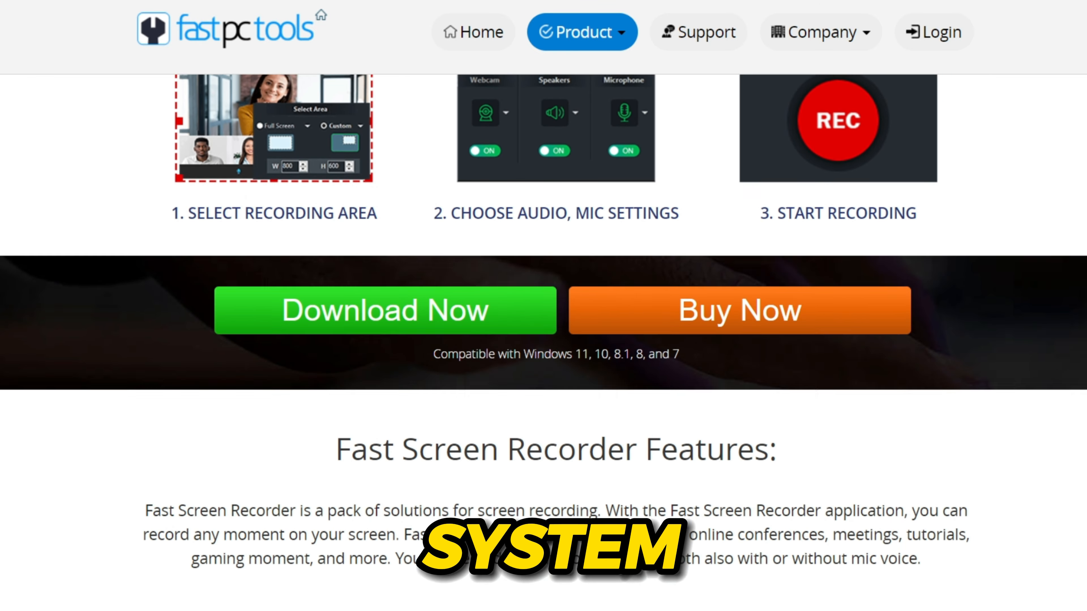
scroll(down, 3)
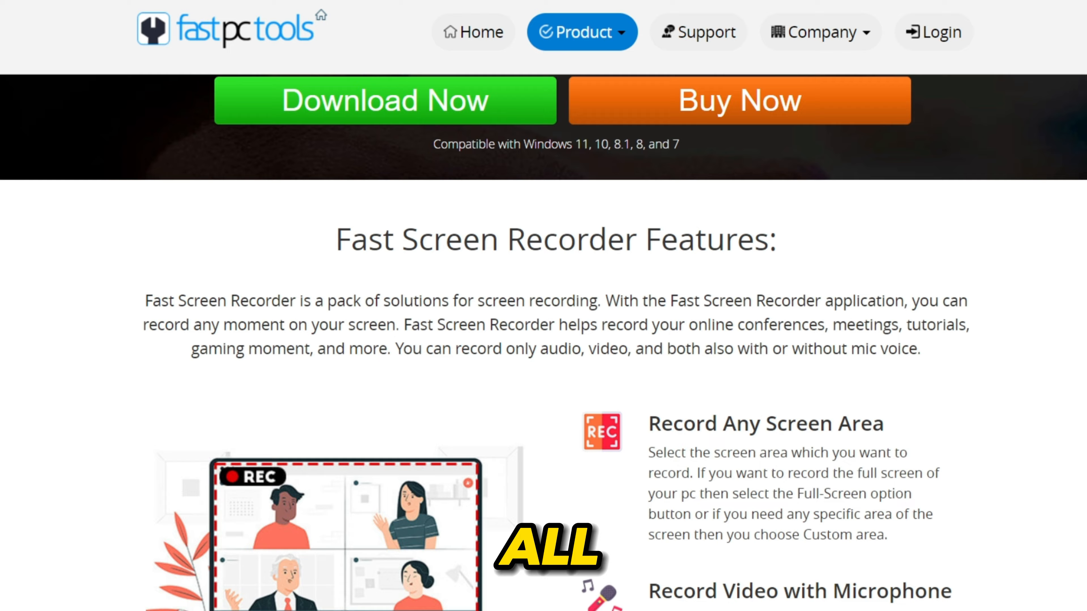
scroll(down, 3)
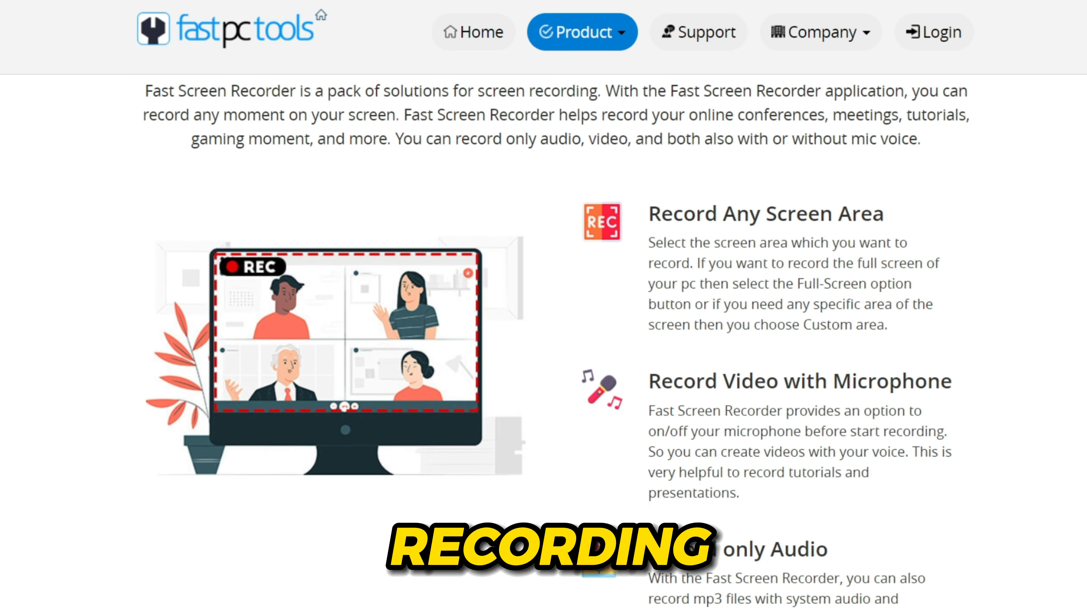
scroll(down, 3)
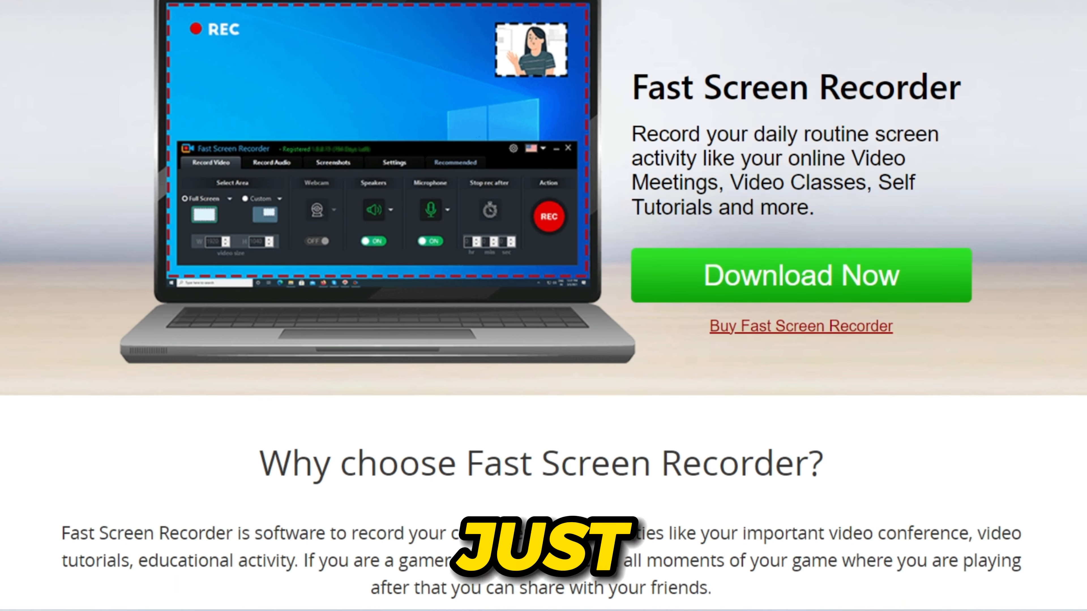
scroll(down, 3)
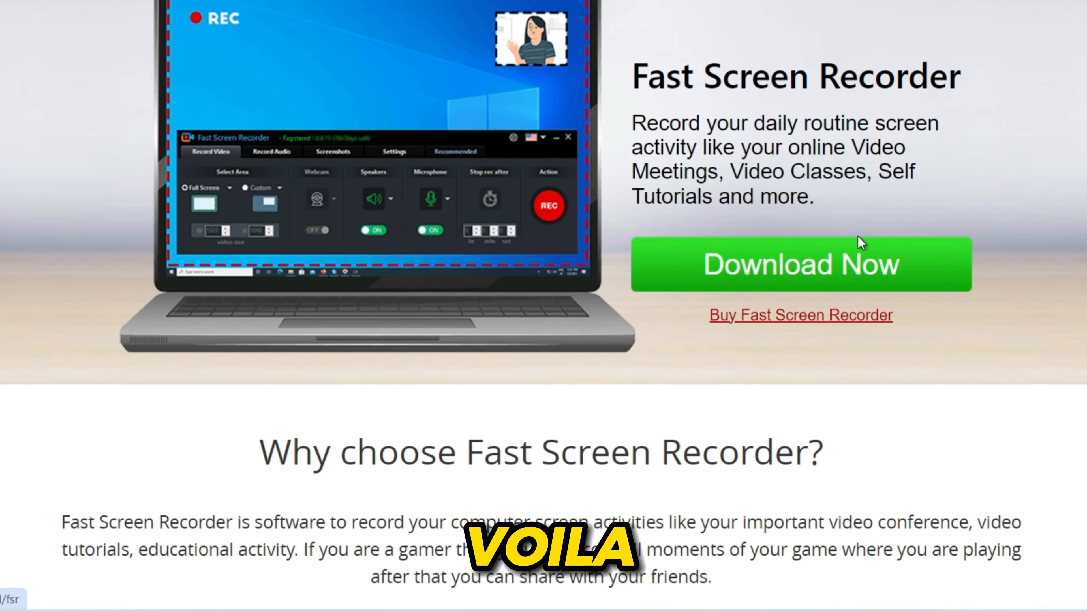
click(800, 265)
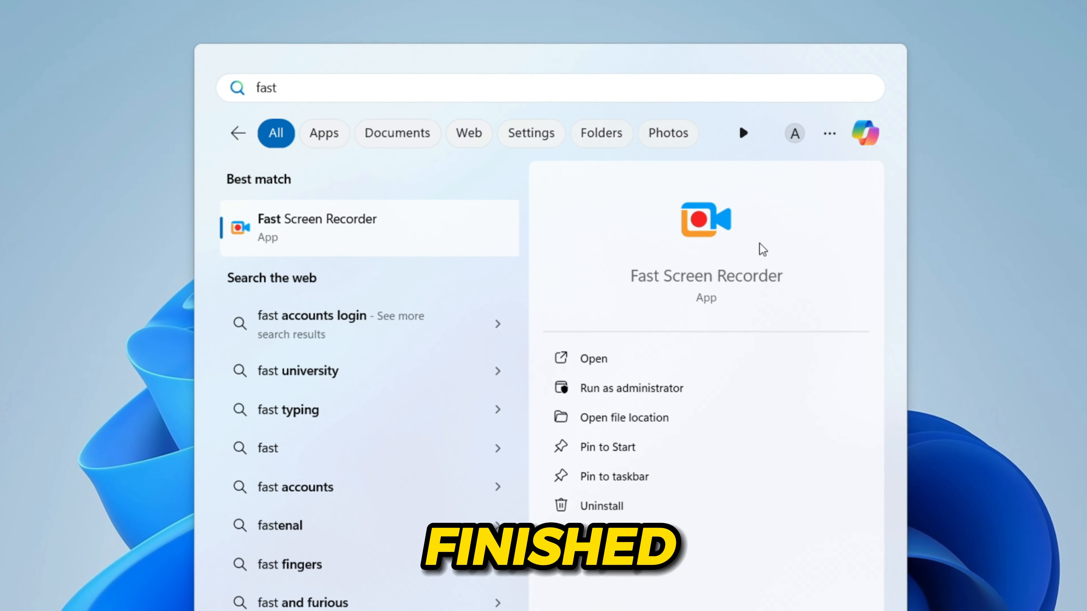
- Launch Fast Screen Recorder from the Start search best match
click(592, 358)
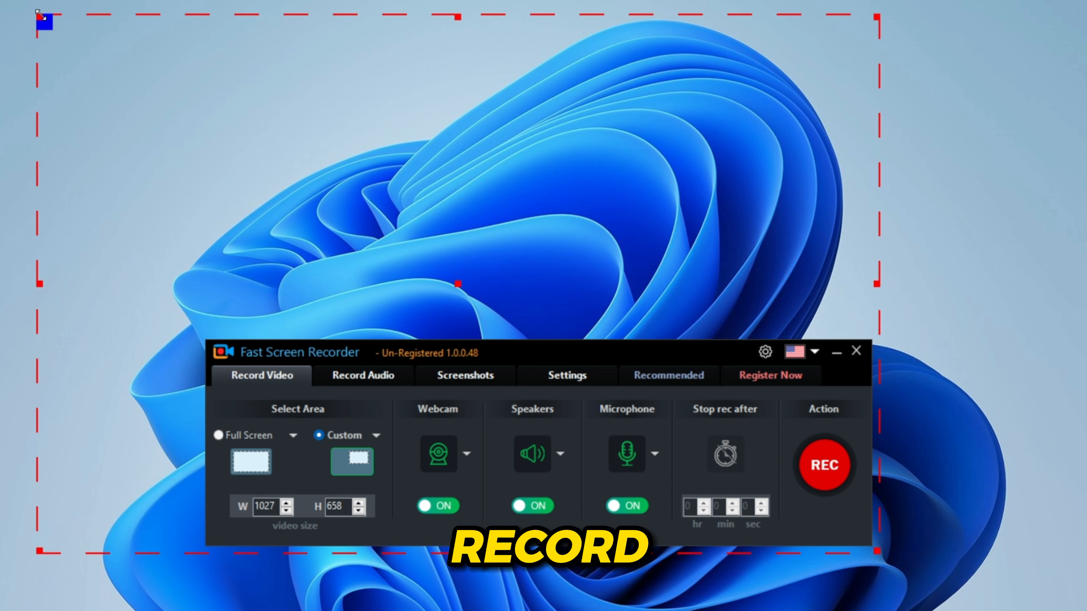
- Set the capture area to Full Screen and choose Integrated Webcam as the camera
click(218, 435)
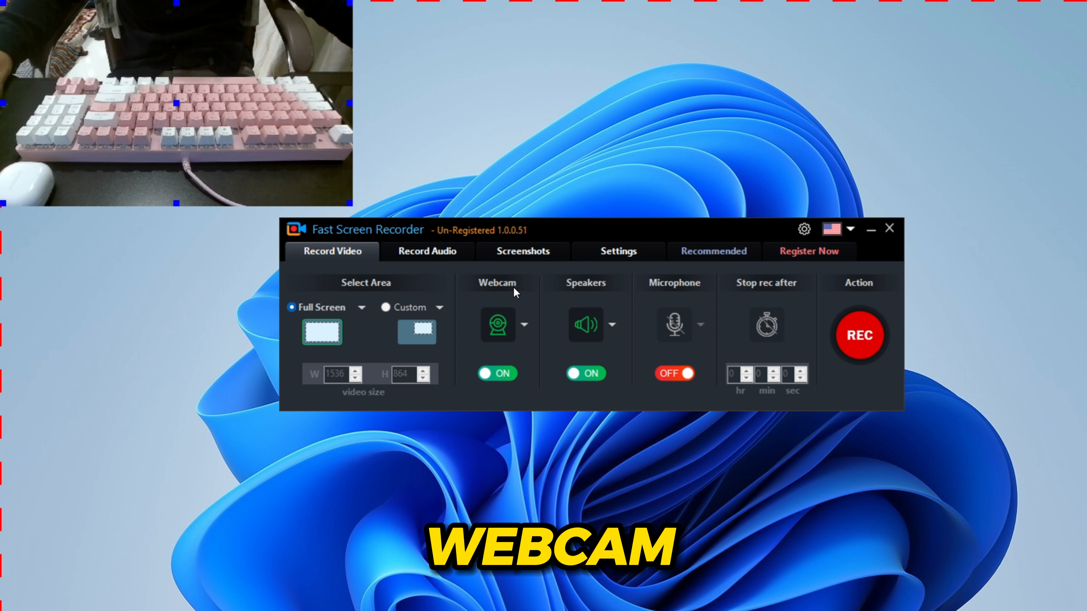
click(524, 324)
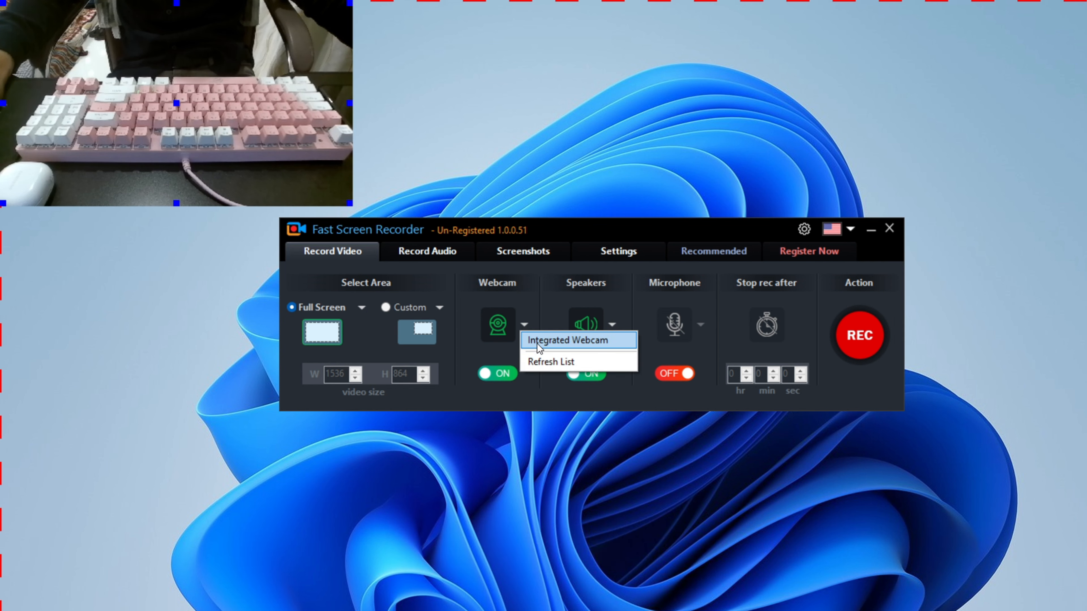
click(569, 340)
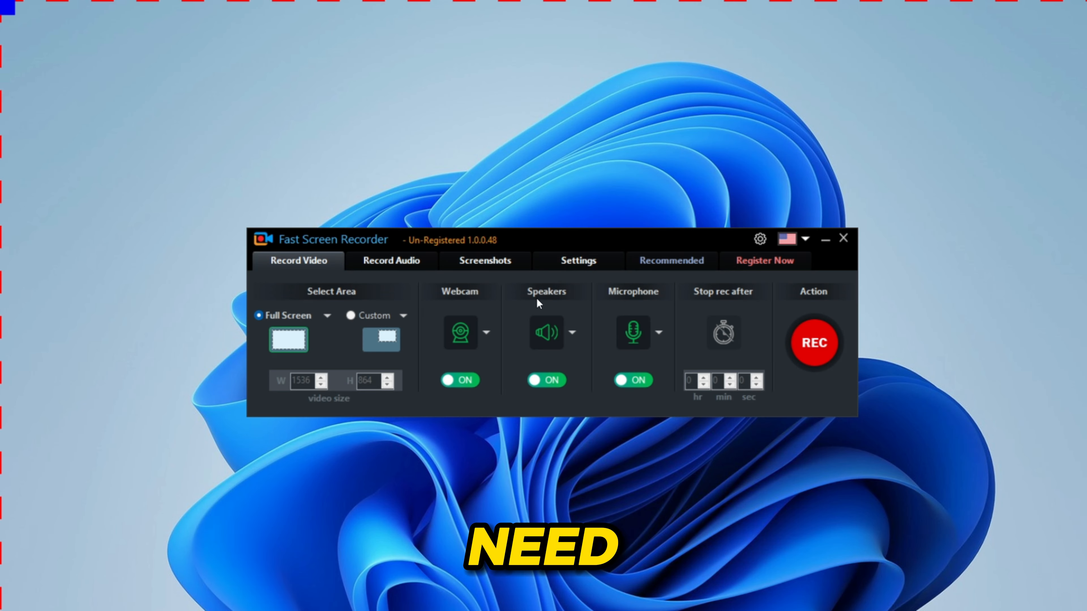
mouse_move(572, 338)
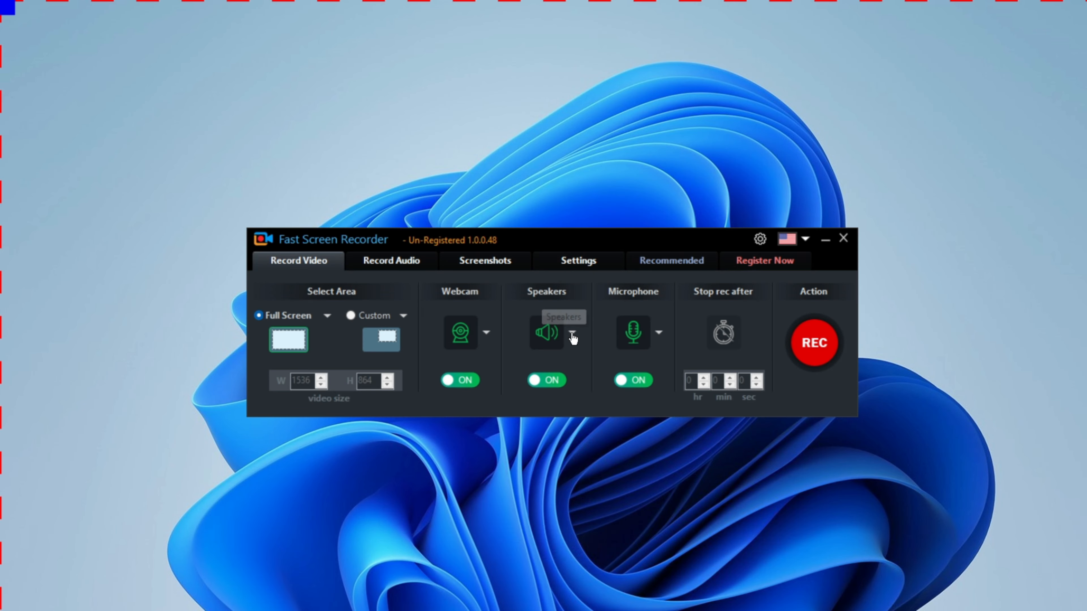
- Keep speaker sound capture on after toggling it, and enable microphone capture
click(573, 332)
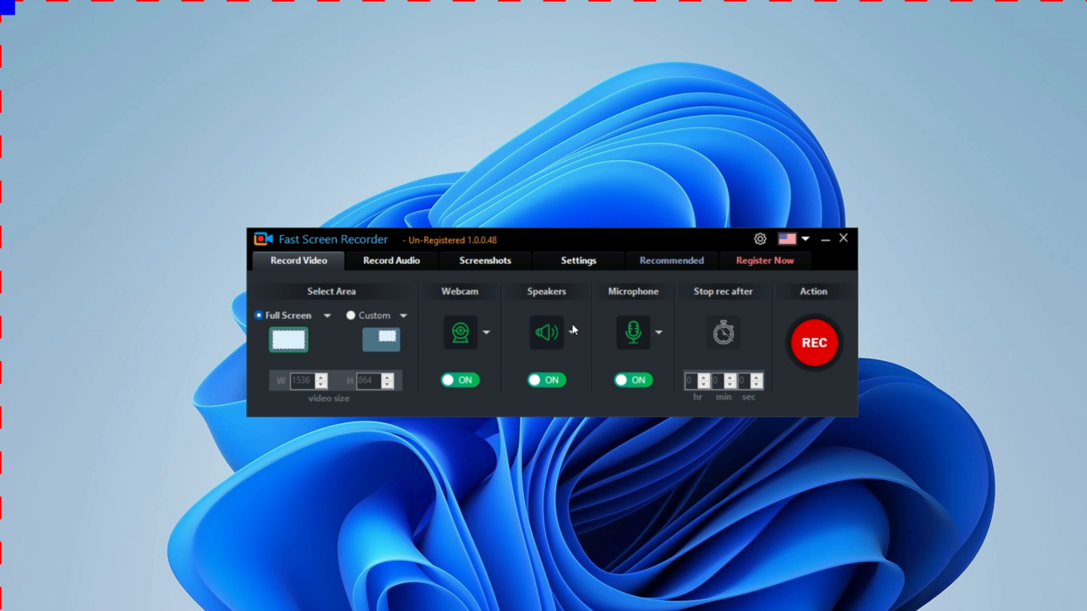
click(546, 380)
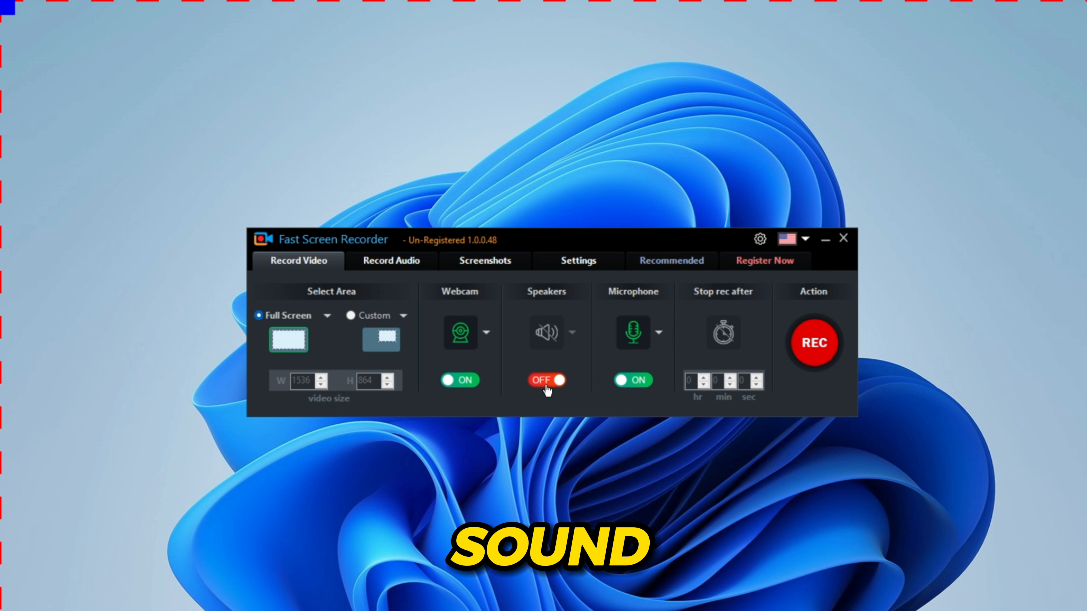
click(547, 379)
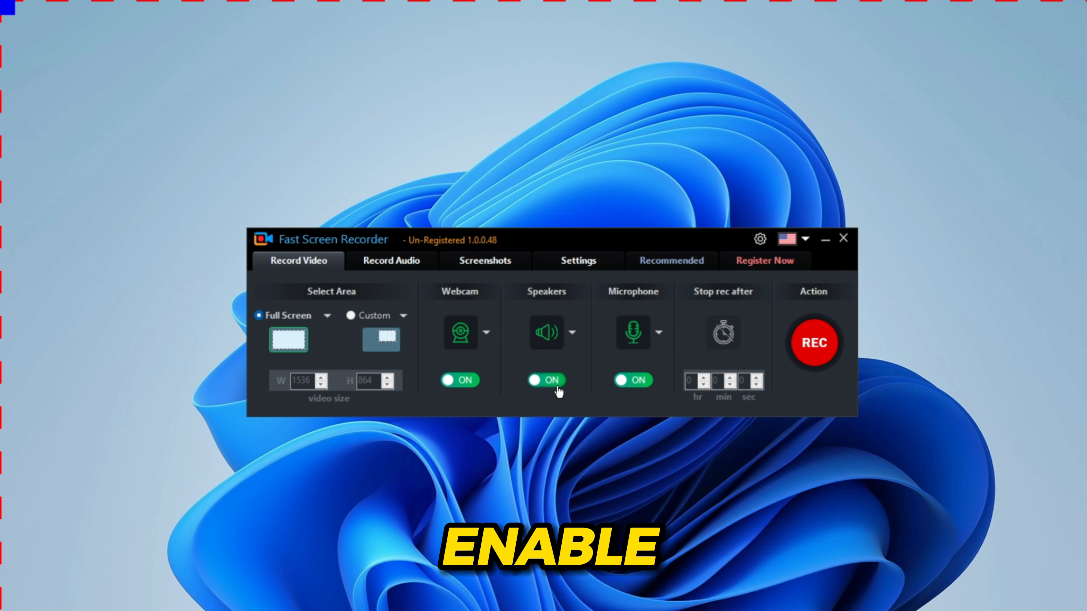
click(545, 380)
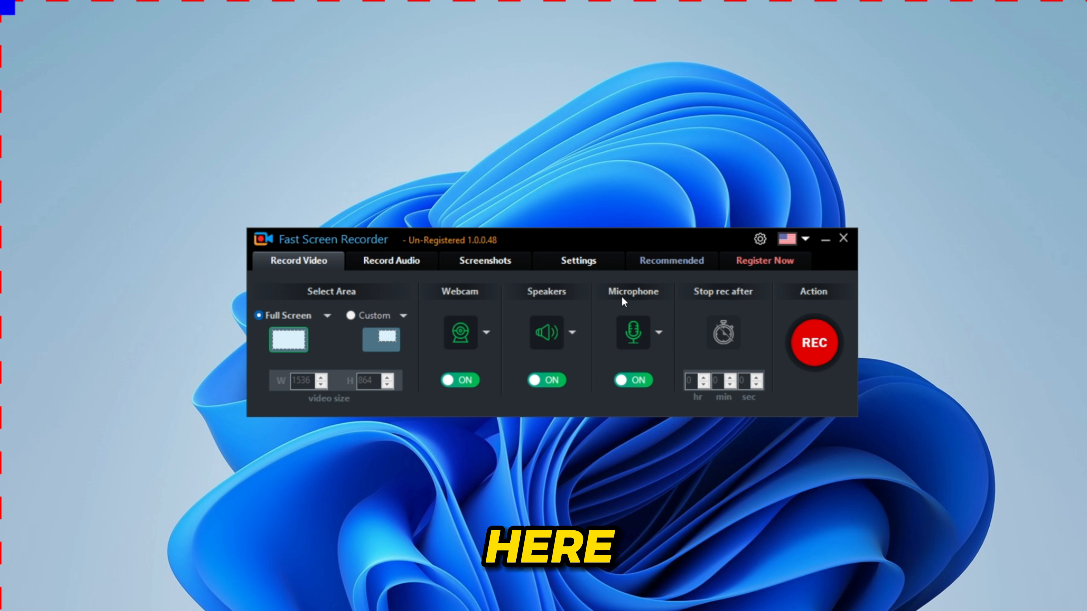
mouse_move(648, 302)
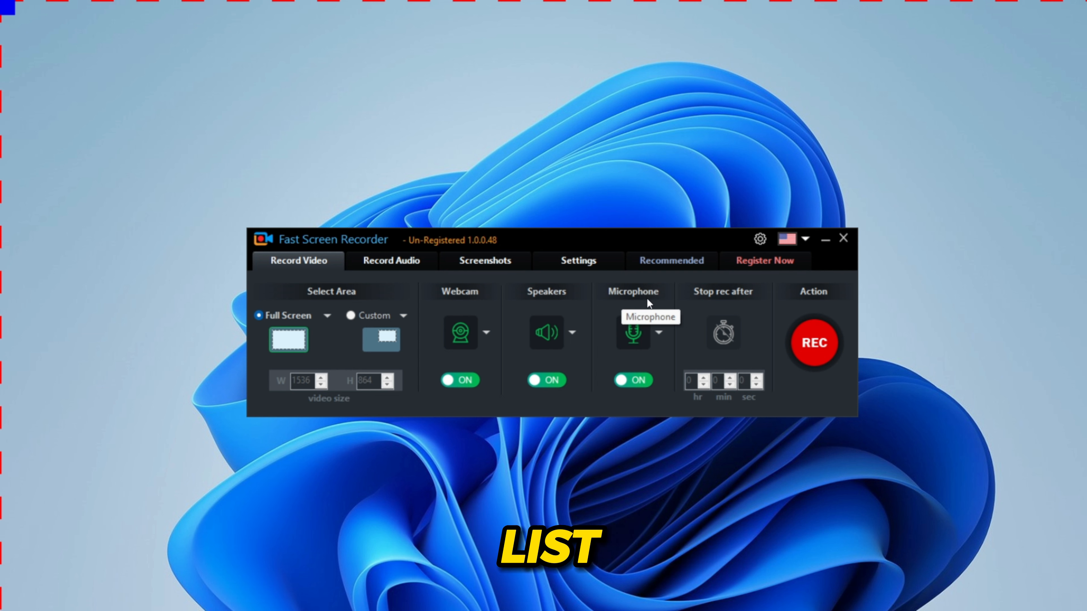
click(657, 332)
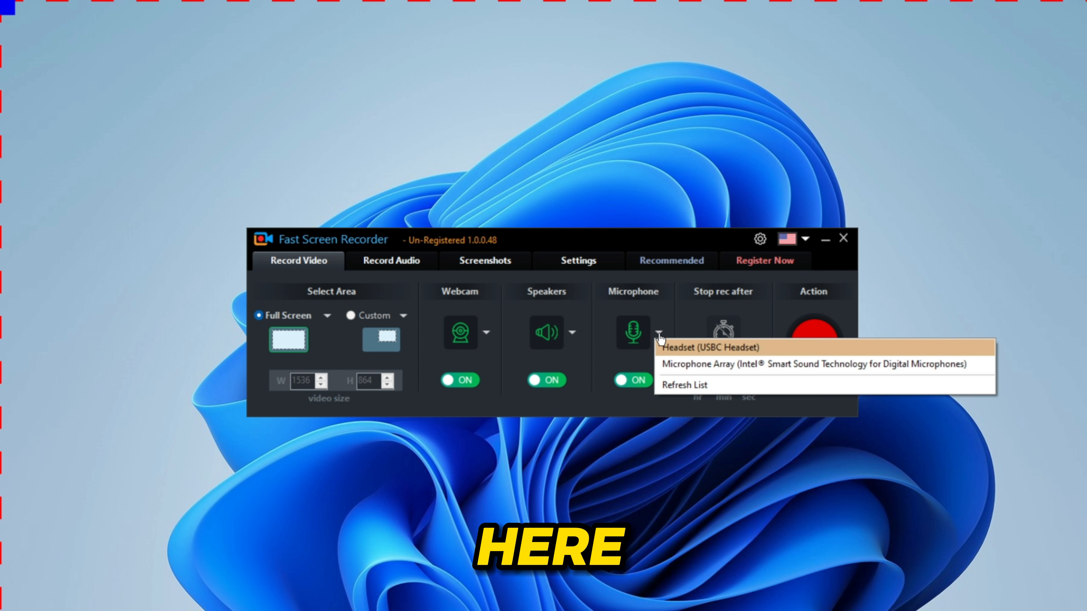
mouse_move(683, 385)
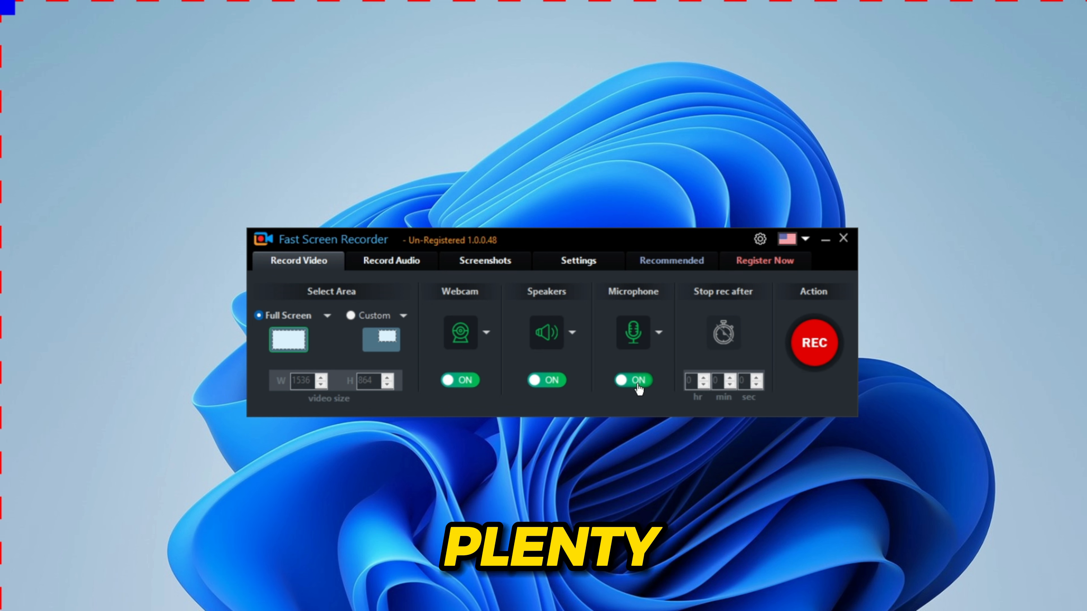
click(631, 380)
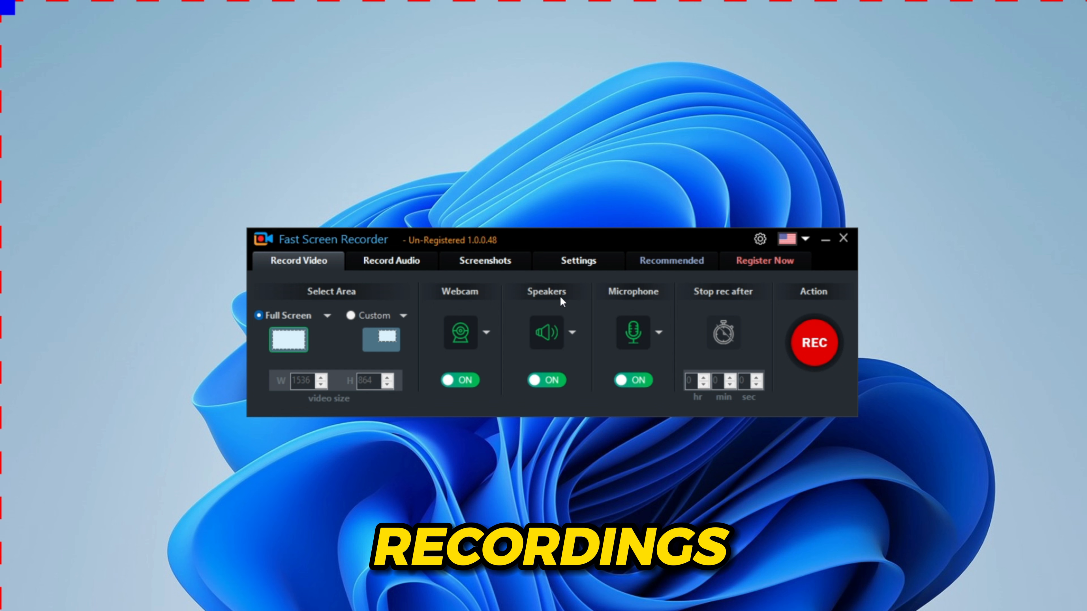
- View the Screenshots options, then bring up the recorder's Settings window
click(484, 260)
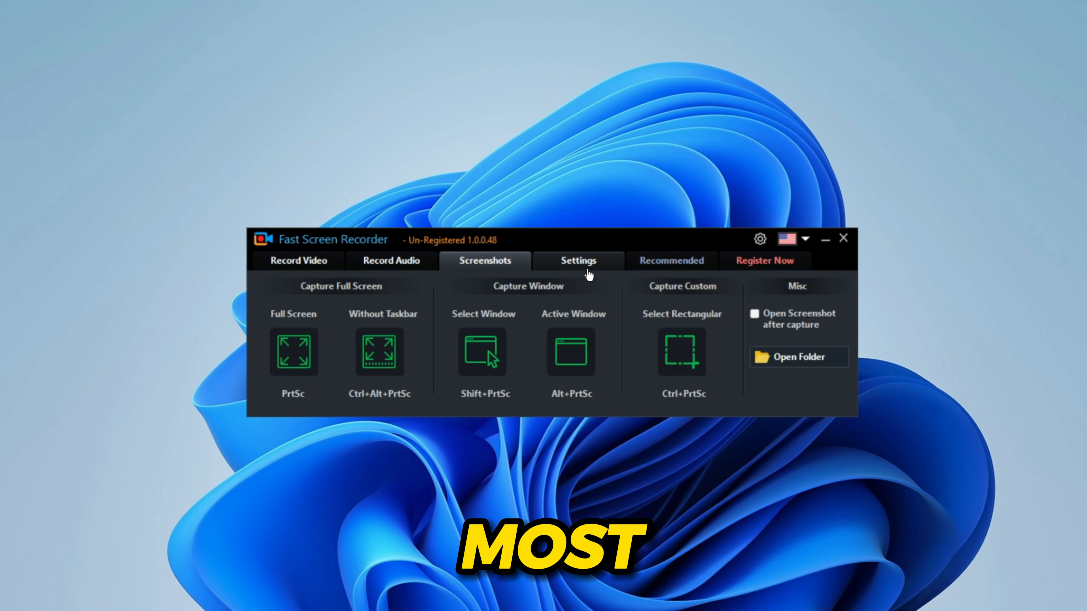
click(577, 260)
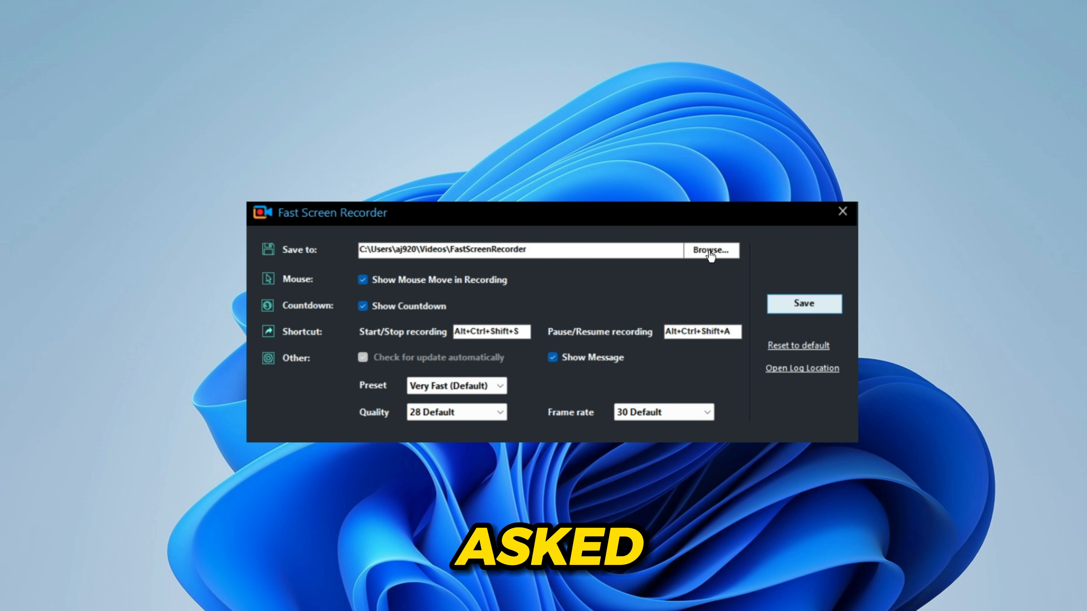
- Set the save folder for recordings to F:\SCREEN CAPTURE
click(710, 250)
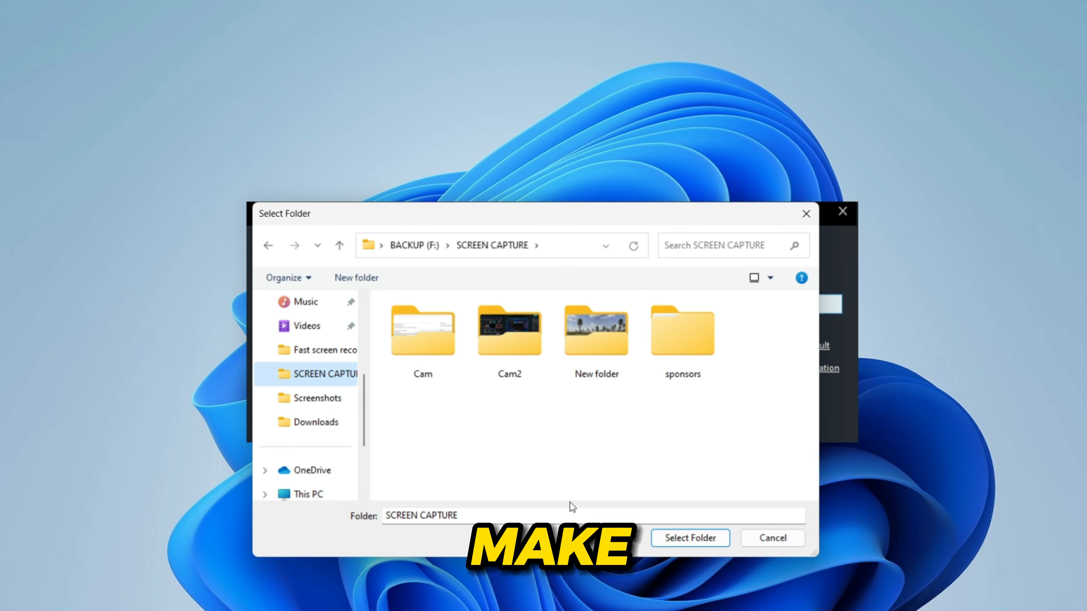
click(689, 538)
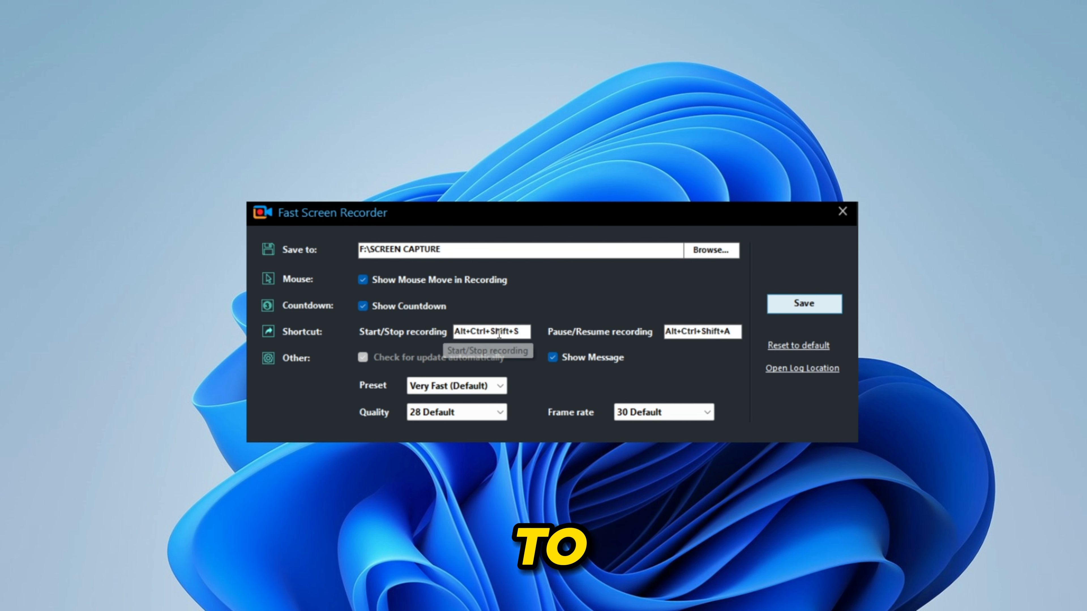
- Set shortcuts F5 and F6, preset Medium, quality 5 and frame rate 60
text(F5)
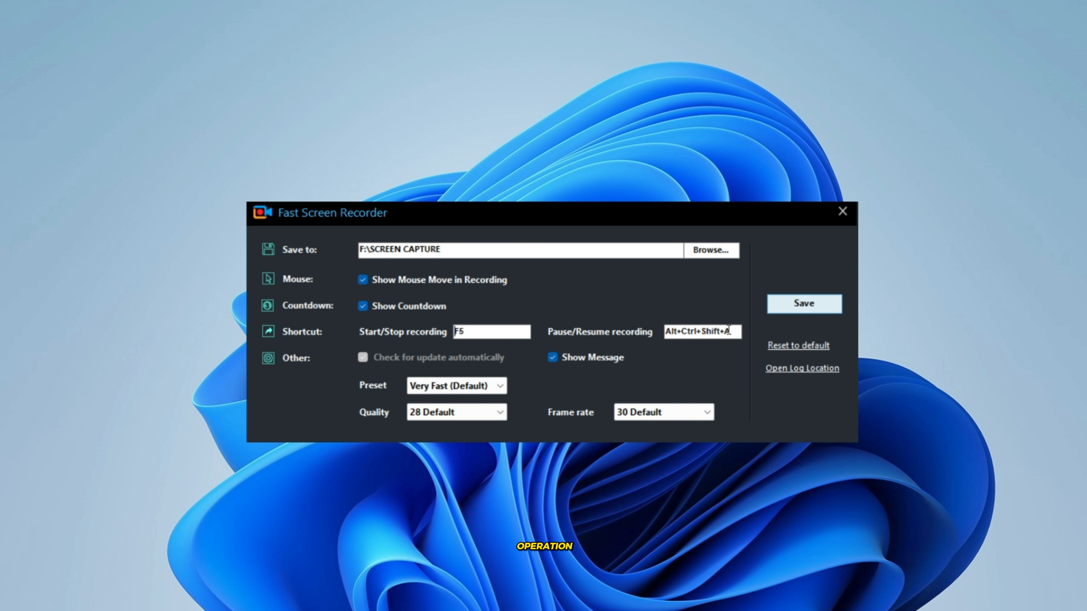
text(F6)
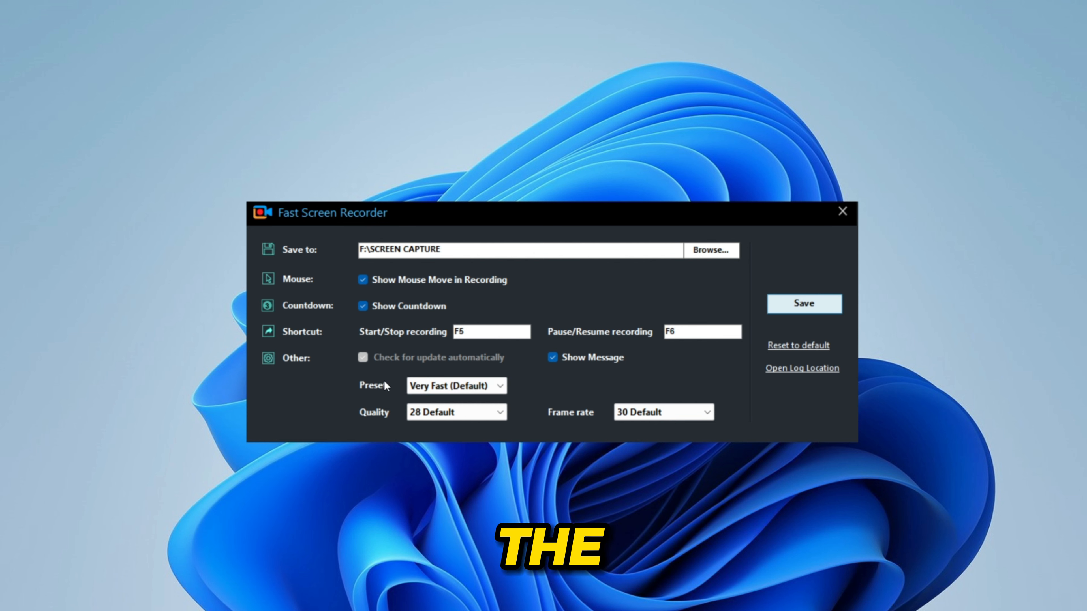
click(455, 386)
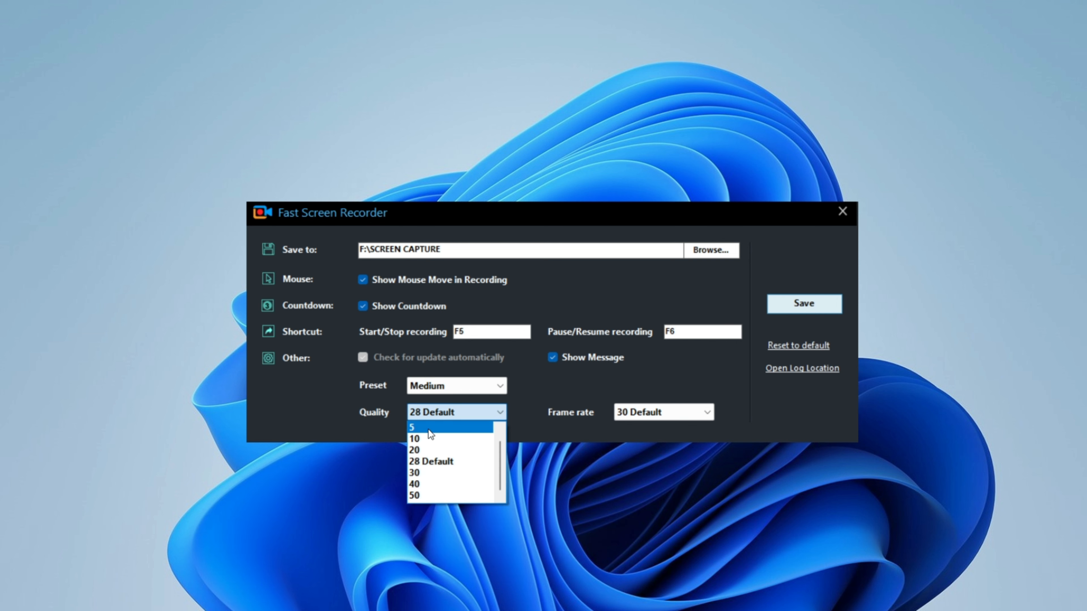
click(413, 426)
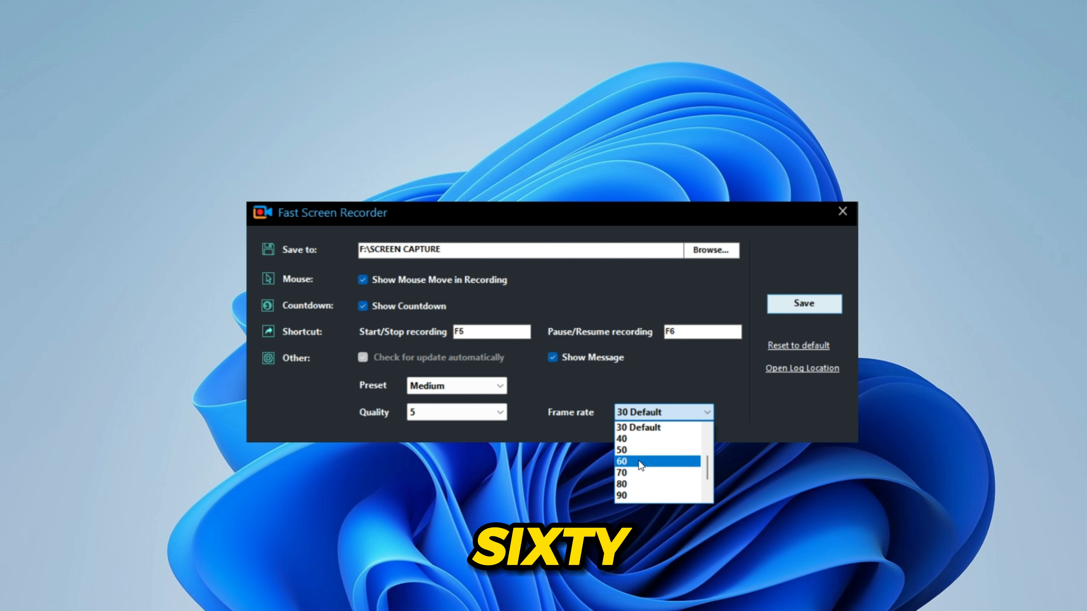
click(621, 460)
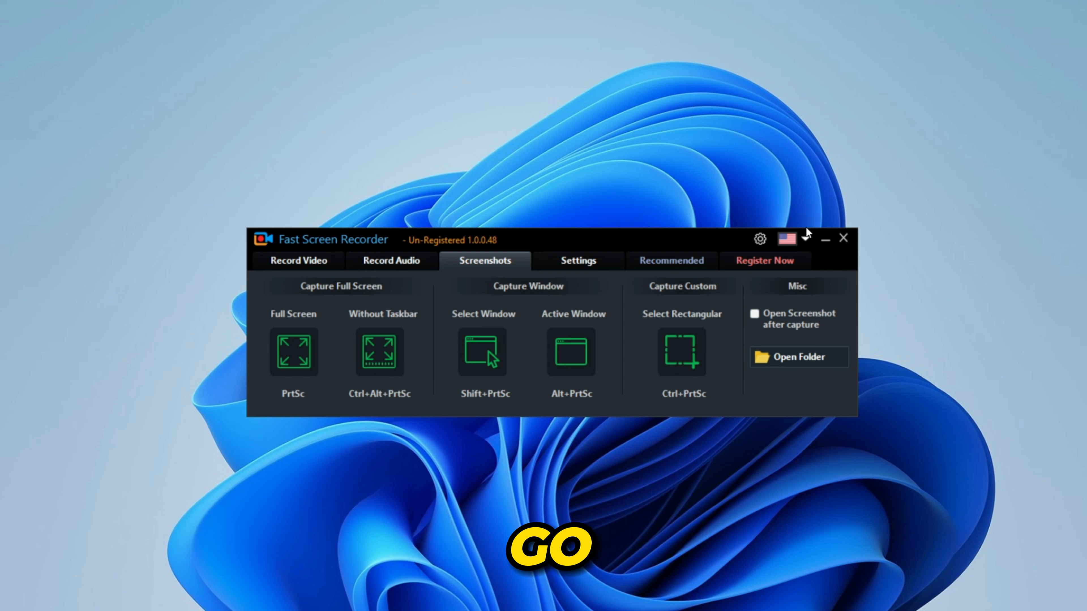
- Return to the Record Video controls and start a test recording
click(296, 260)
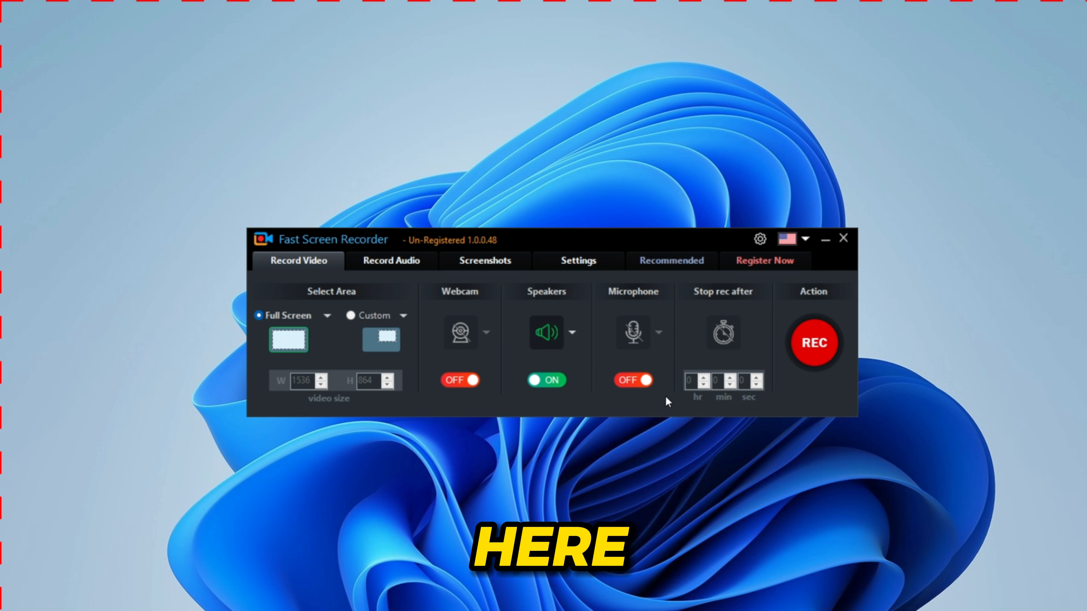
click(813, 342)
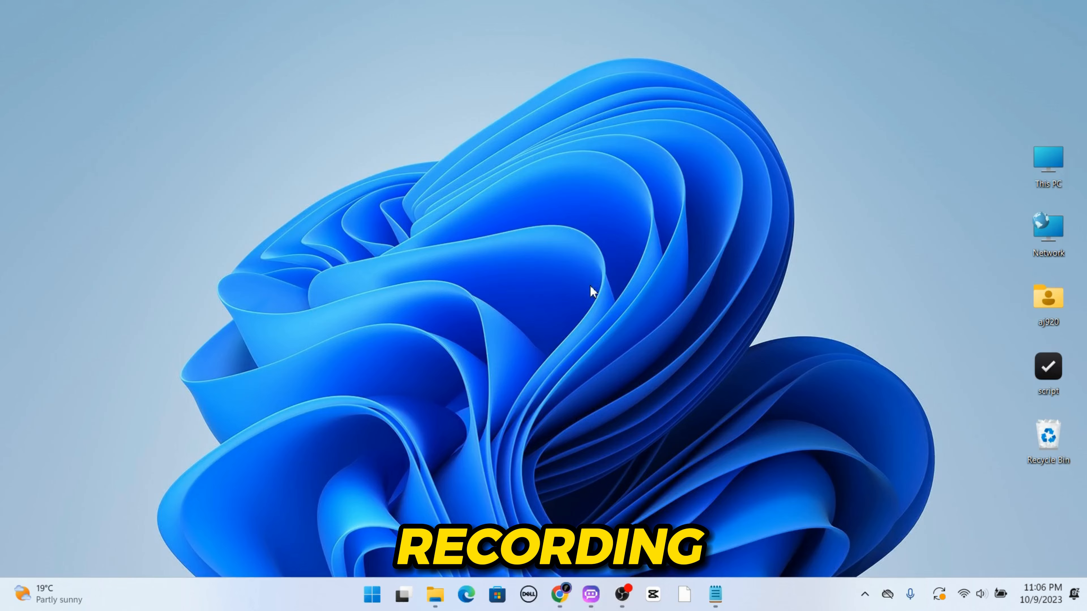
- Refresh the desktop and use Chrome as test actions, then convert the saved MKV recording to MP4
right_click(592, 291)
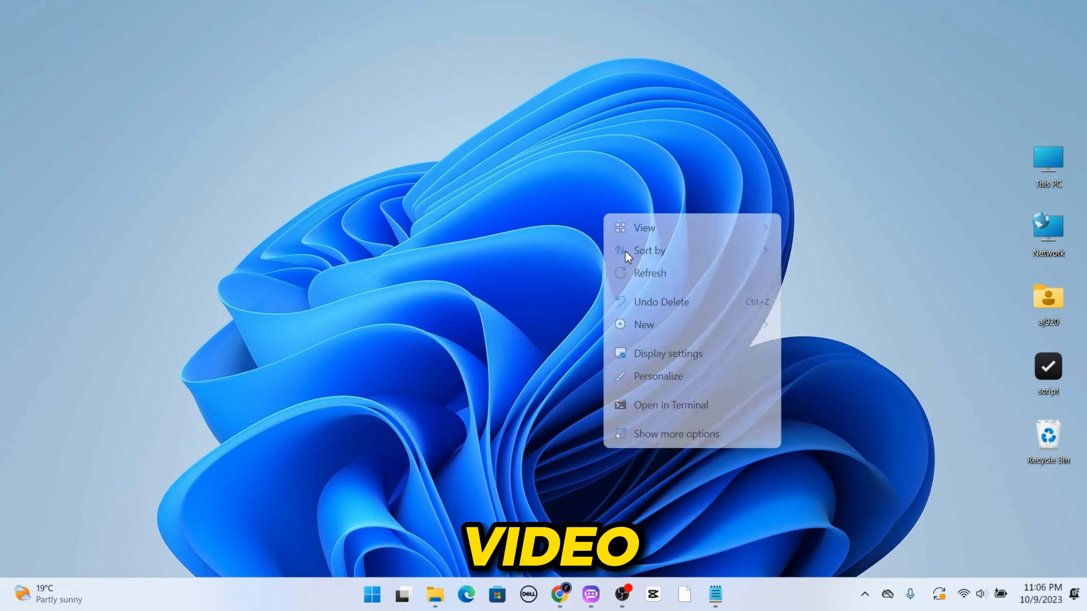
click(559, 593)
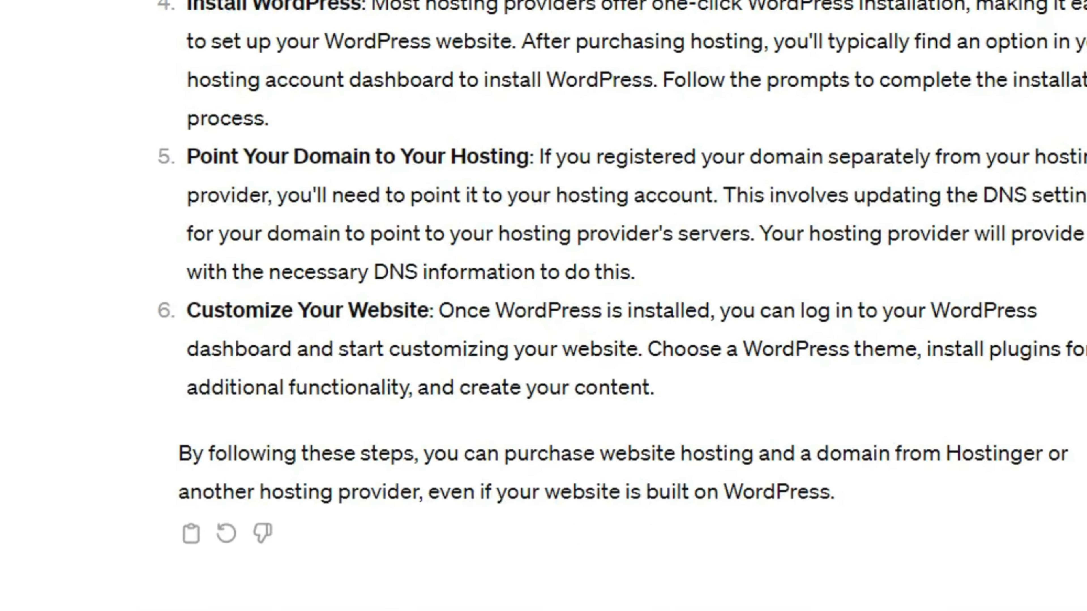
click(278, 14)
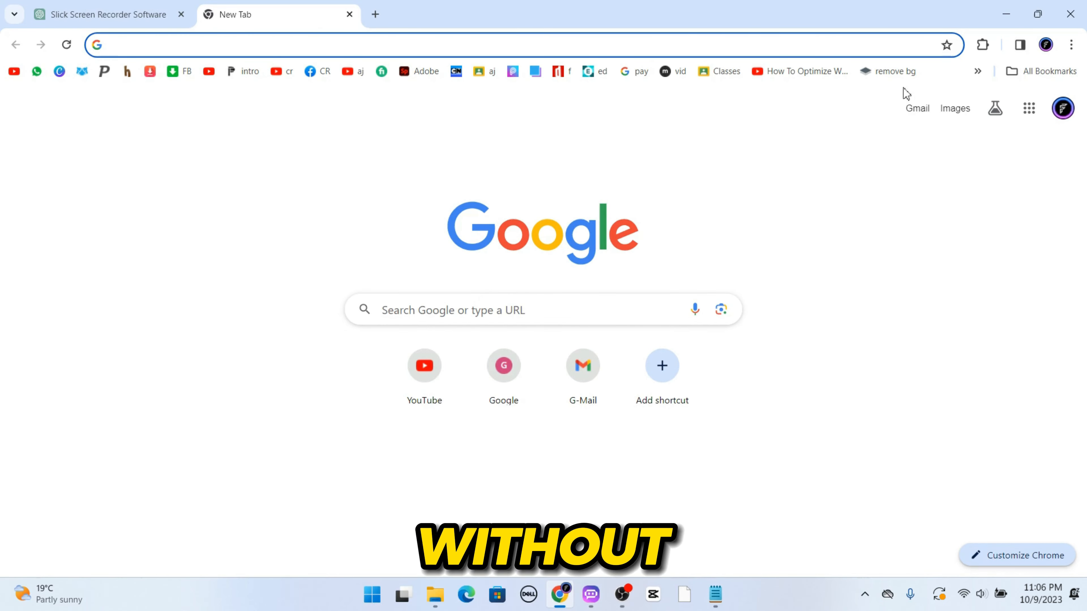
click(1005, 13)
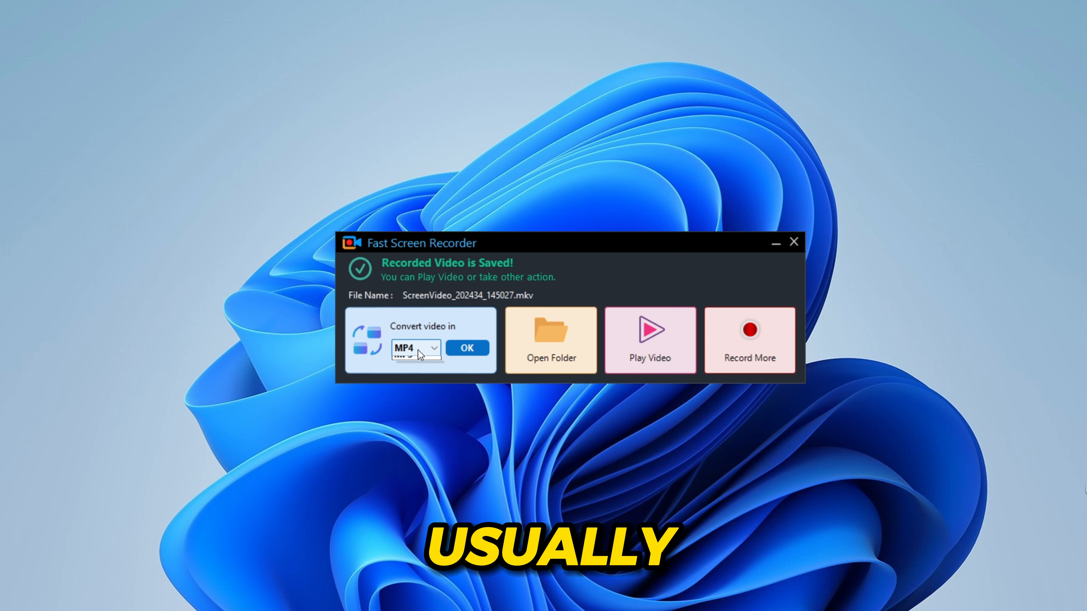
click(466, 347)
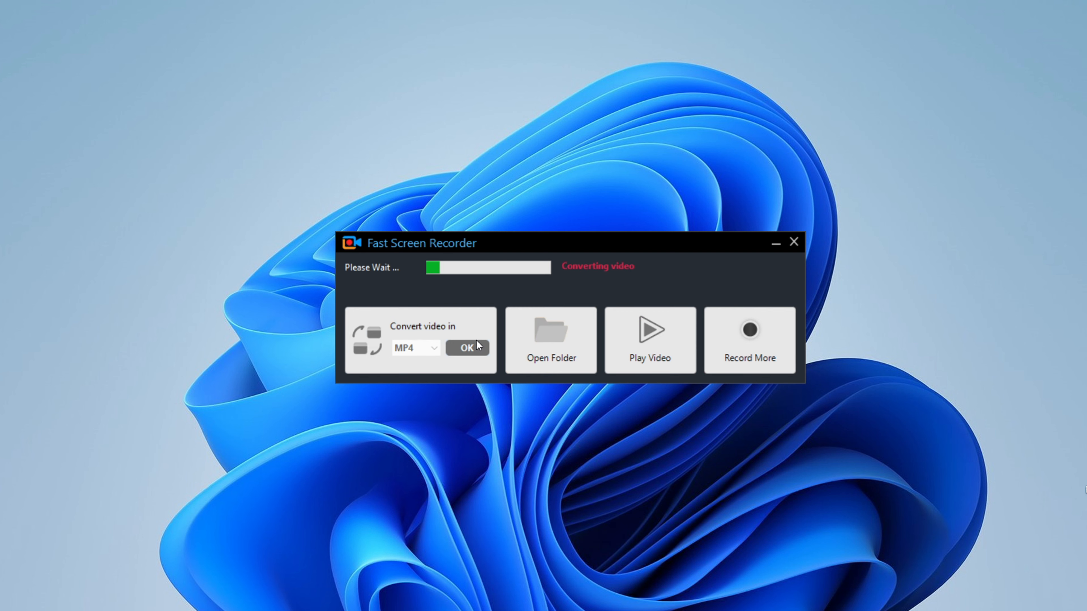